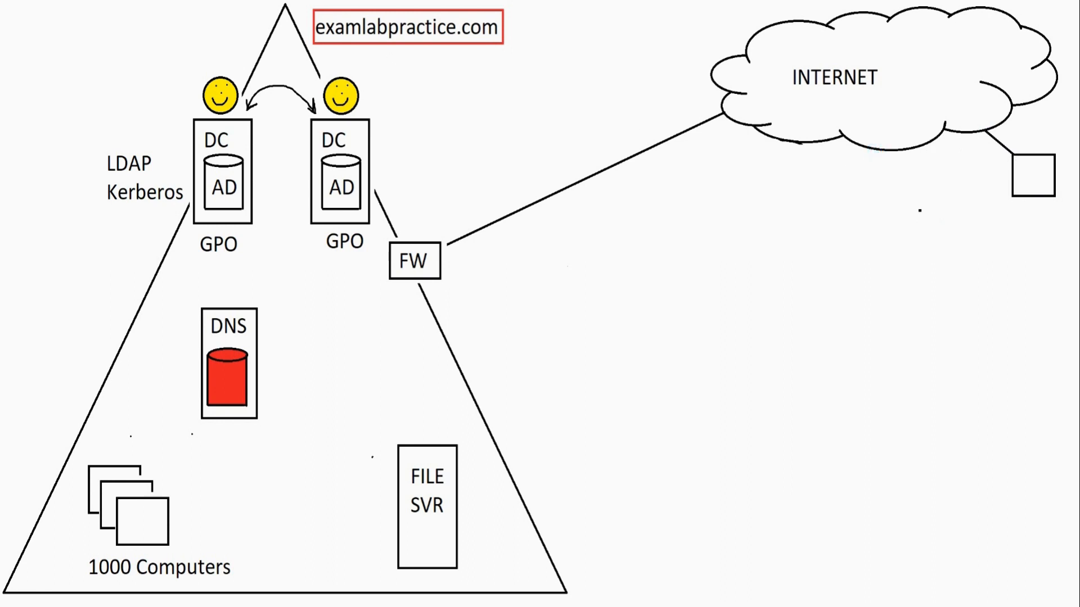
Step: Draw a small box at the upper left of the Internet cloud
drag(799, 104, 1026, 172)
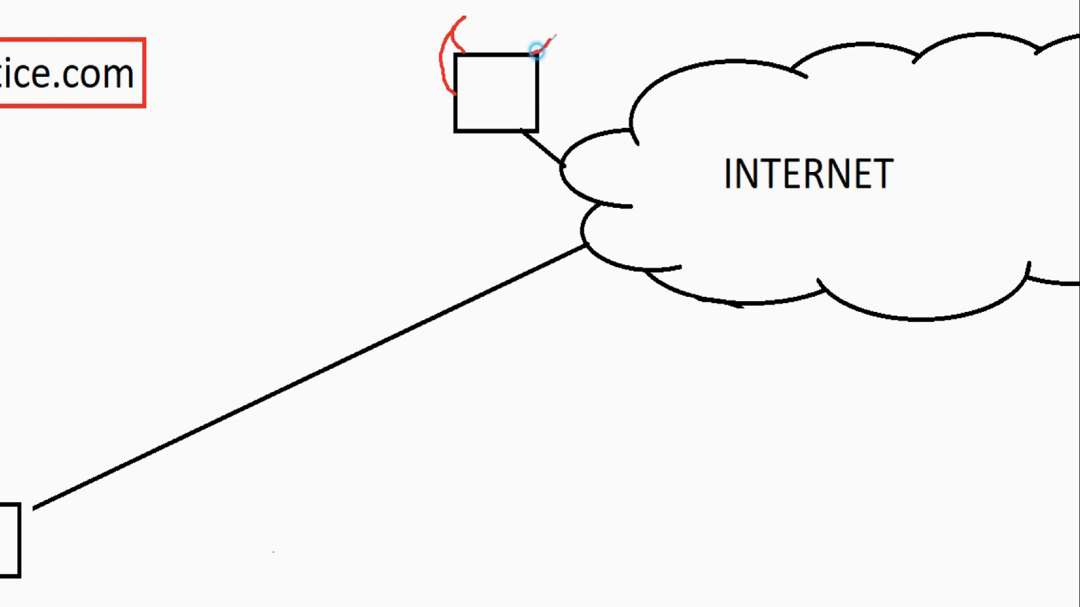
Step: Add a red devil horn and tail to the hacker box
drag(537, 52, 541, 110)
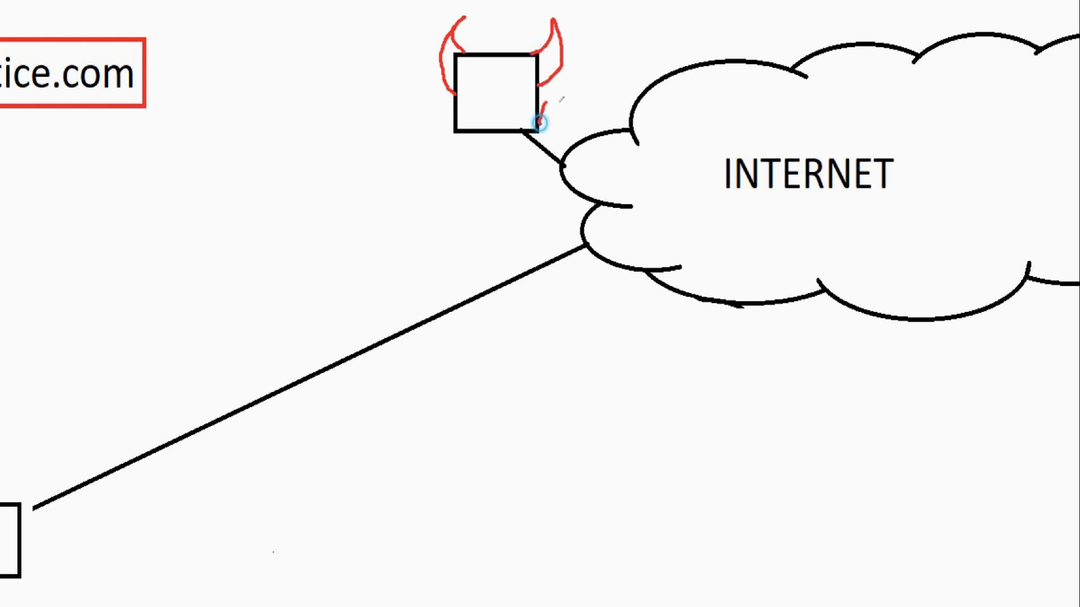
drag(544, 120, 613, 51)
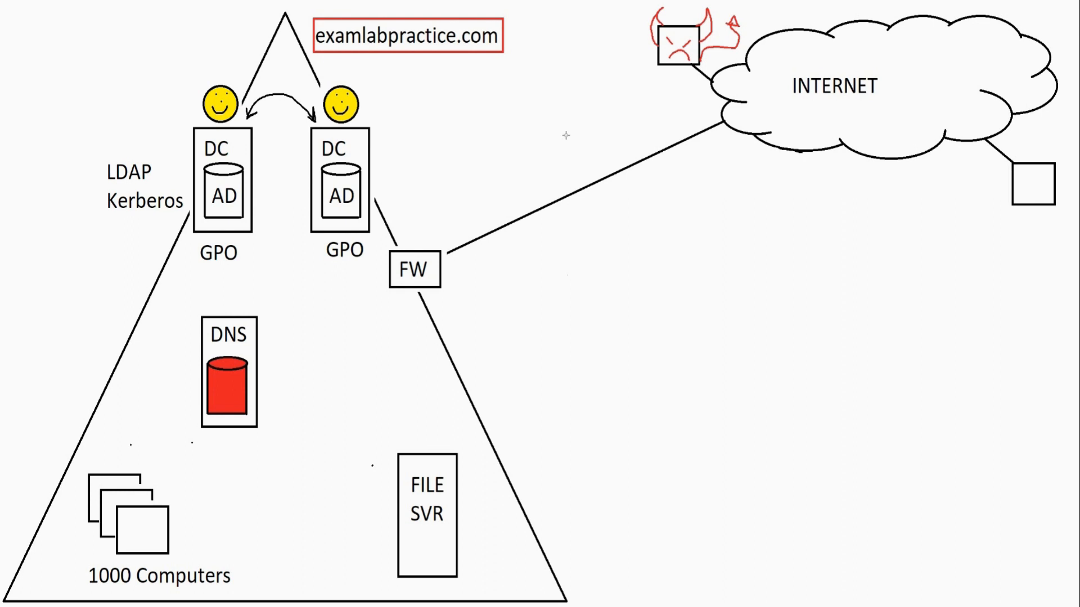
Step: Label the server box under the right-hand DC 'RAS' and 'VPN'
text(RAS)
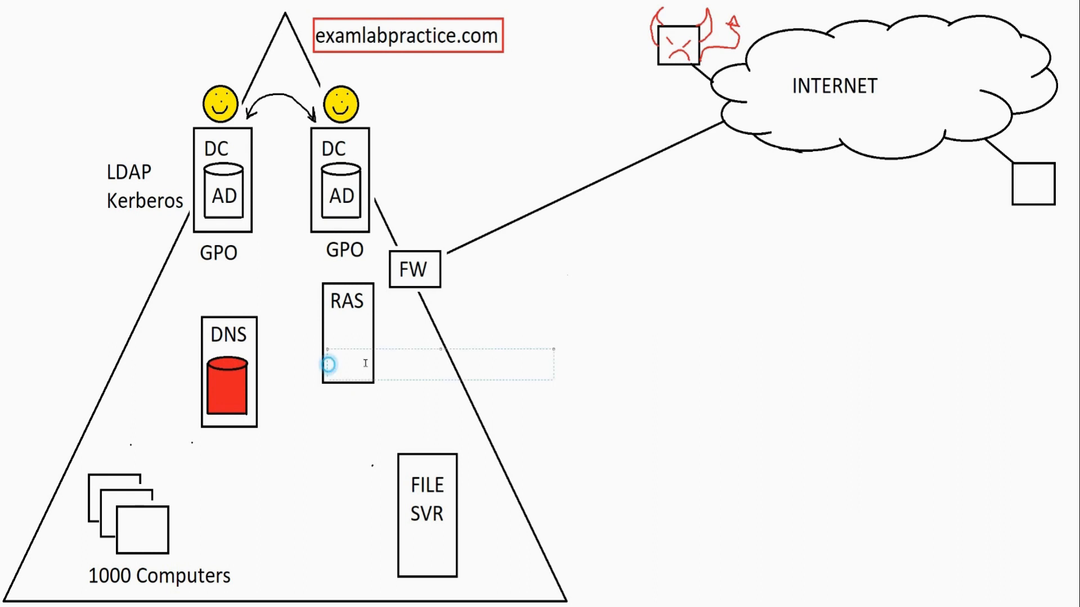
text(VPN)
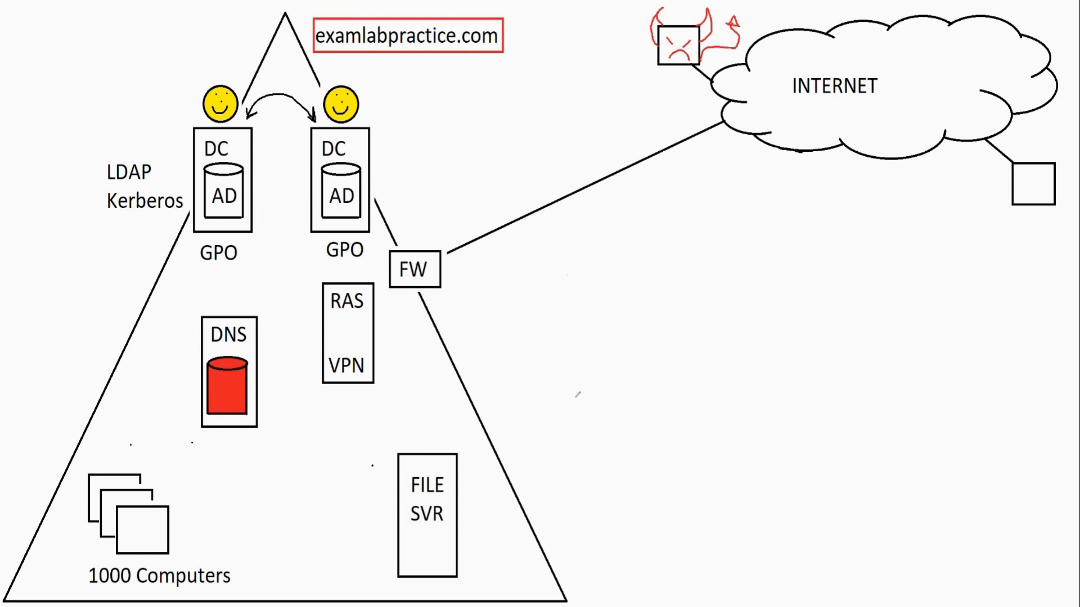
Step: Type the red 'WEB SV' label right of the firewall
text(WEB SV)
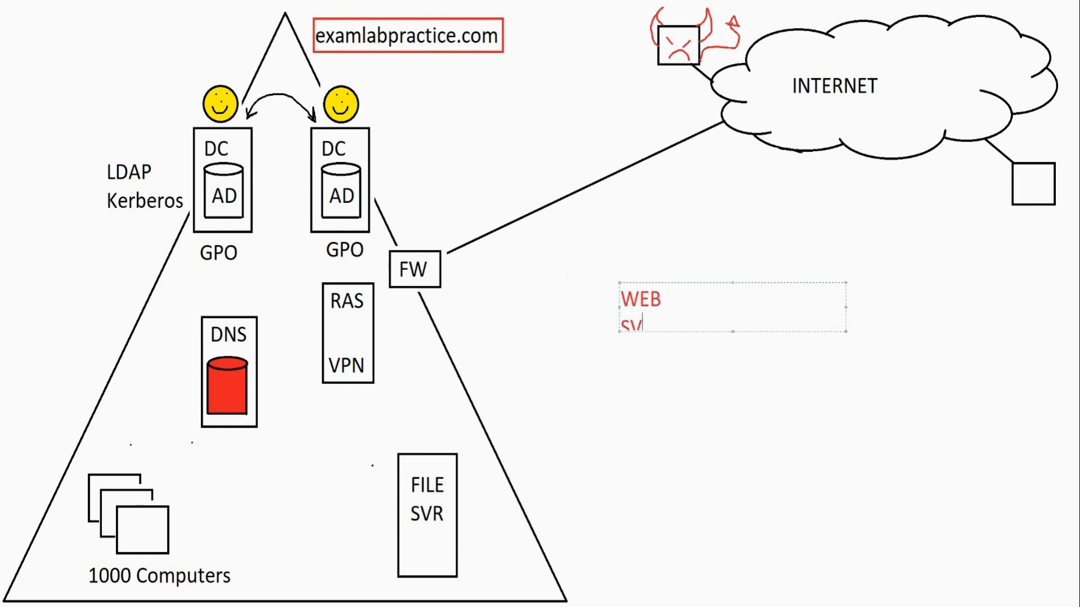